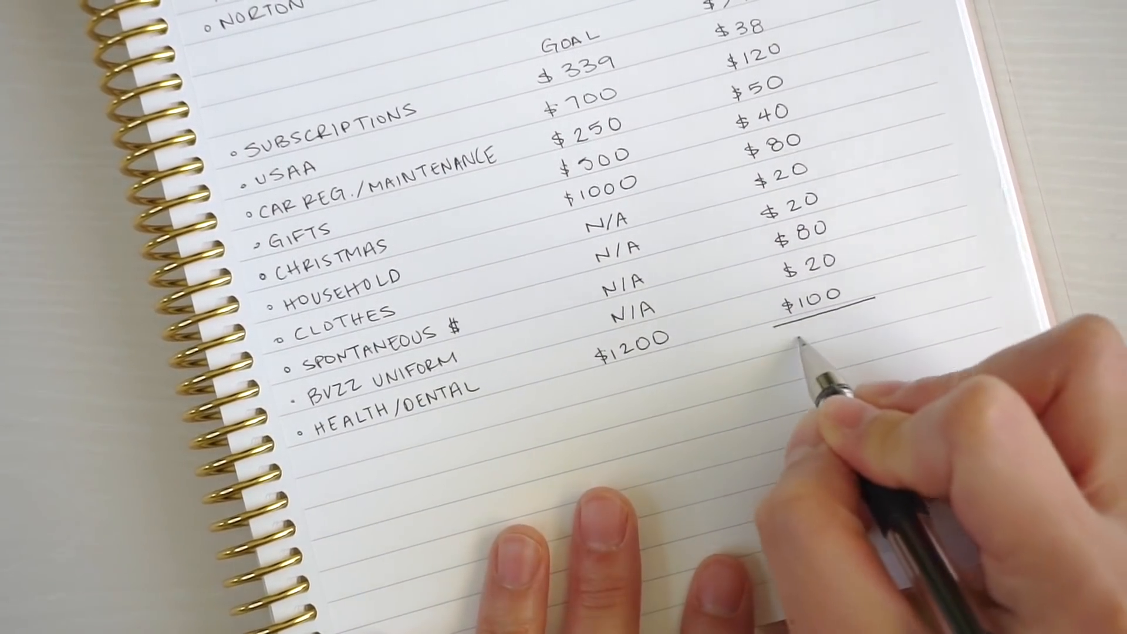
pyautogui.write('$56')
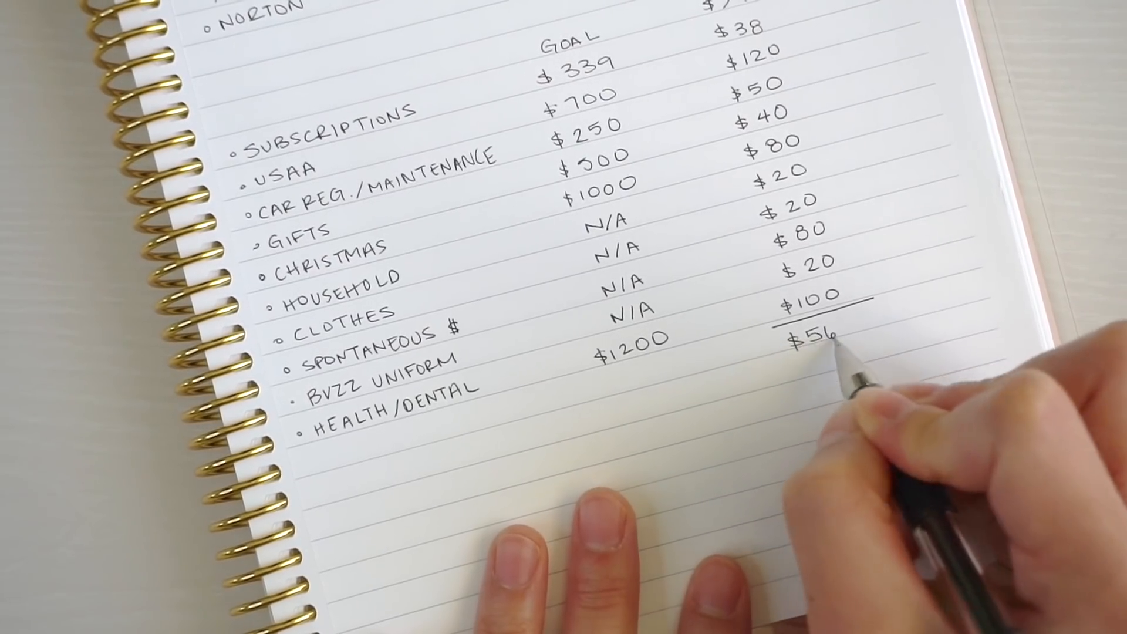